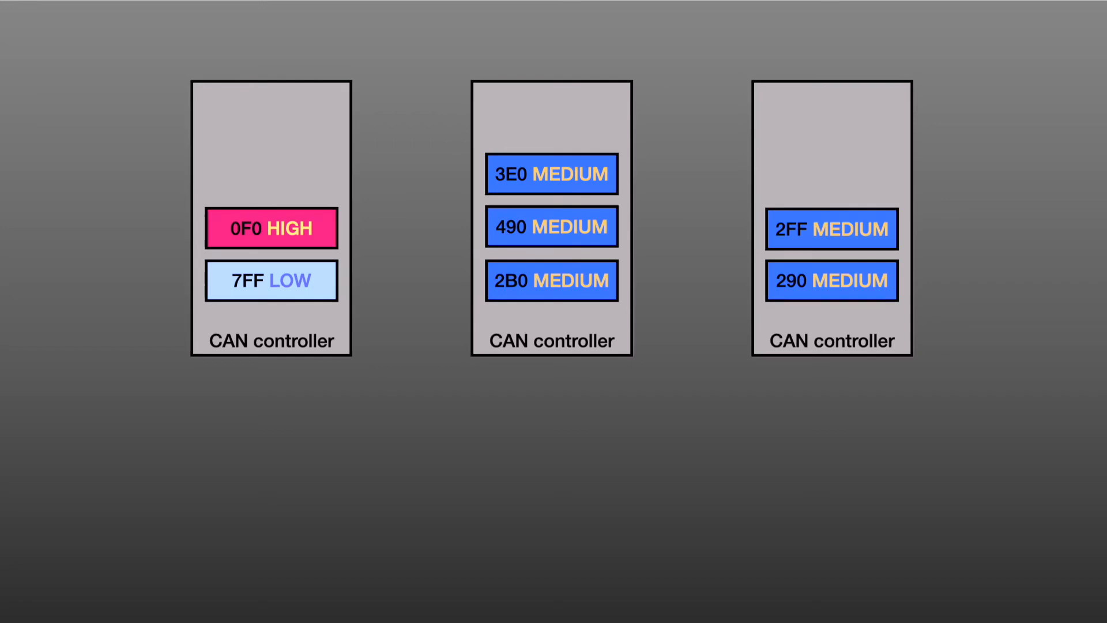
left_click_drag(831, 280, 132, 500)
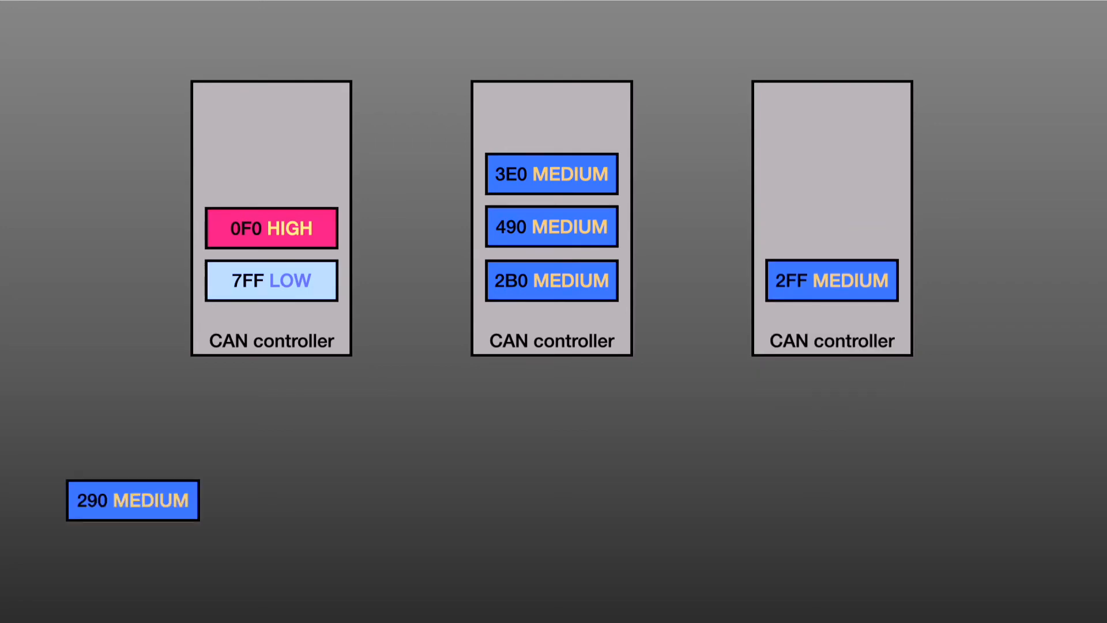
left_click_drag(551, 280, 272, 500)
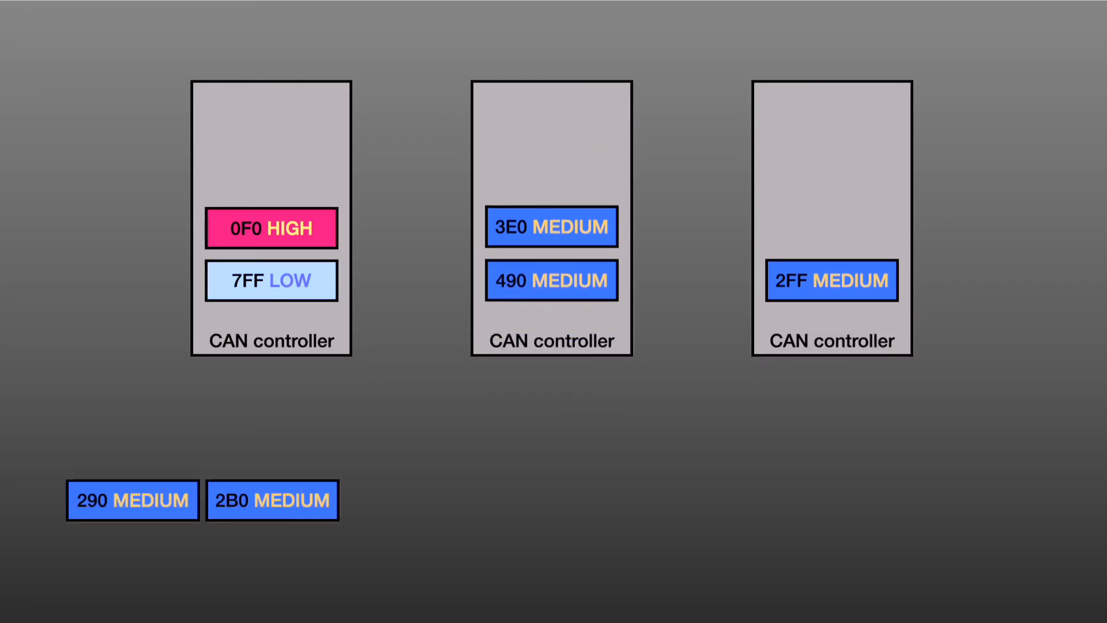
left_click_drag(831, 280, 411, 500)
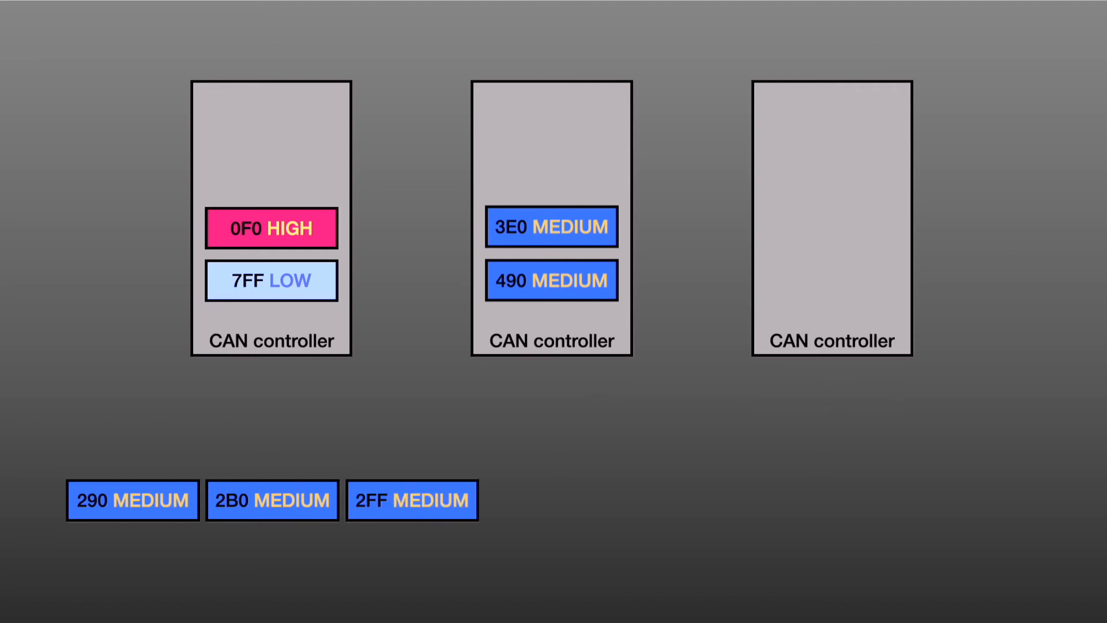
left_click_drag(551, 280, 551, 499)
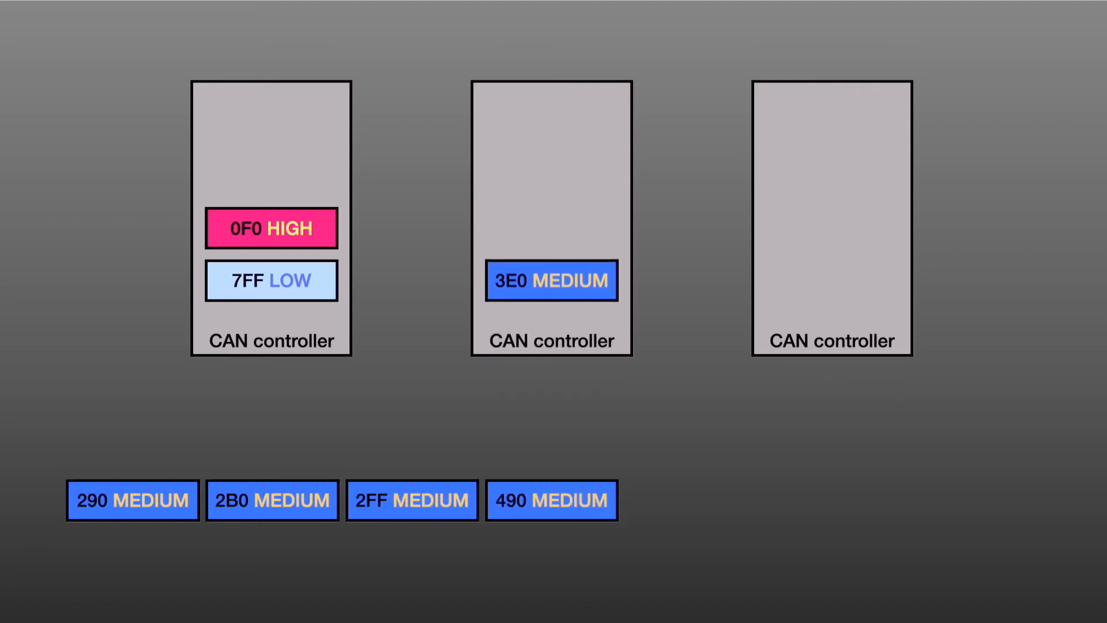
left_click_drag(551, 280, 690, 500)
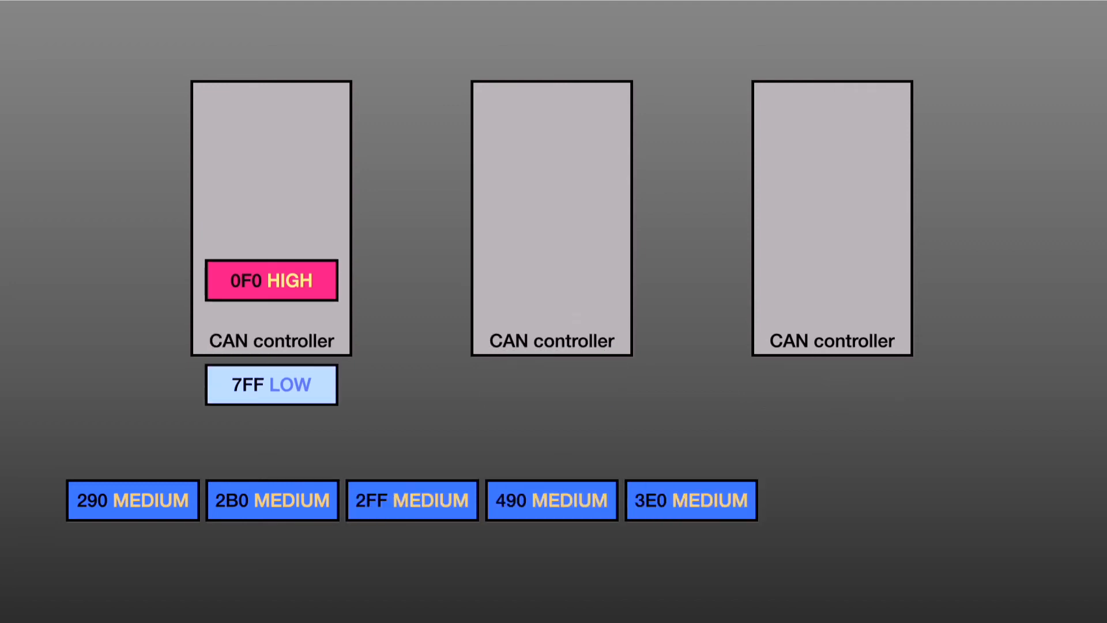